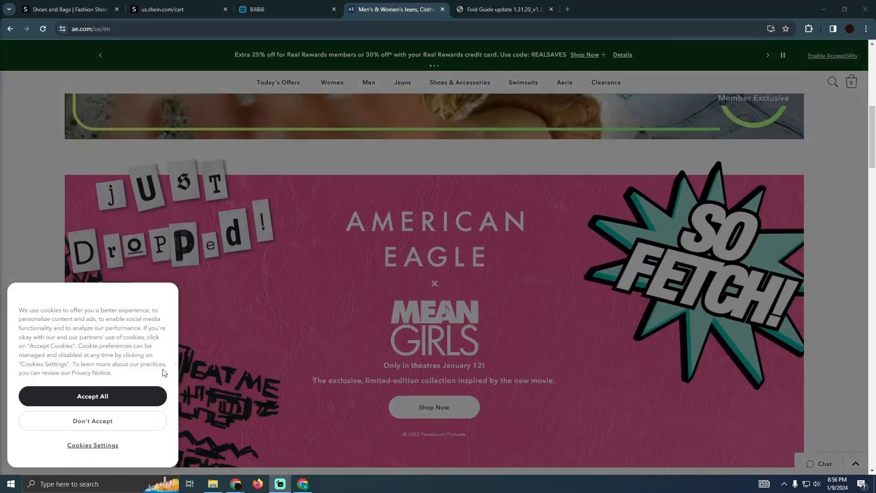
Dismiss the cookie notice with Don't Accept and move down to the clearance sale banner
click(92, 398)
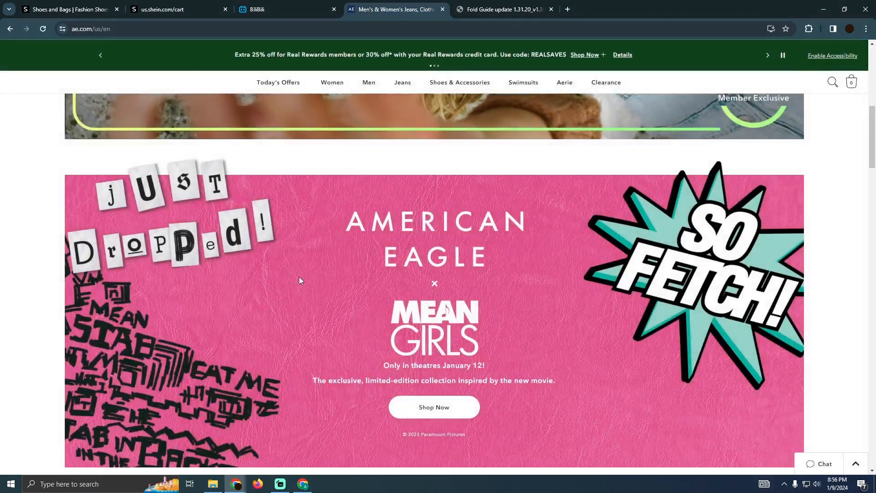
scroll(down, 3)
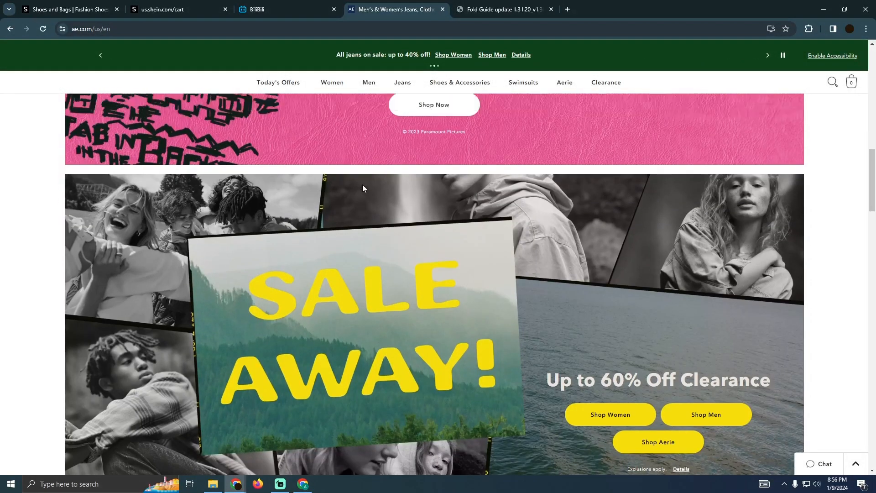
Show the Fold Guide PDF's Reverse Tuck Fold page and highlight the step 4 half-folded-leg text
click(500, 9)
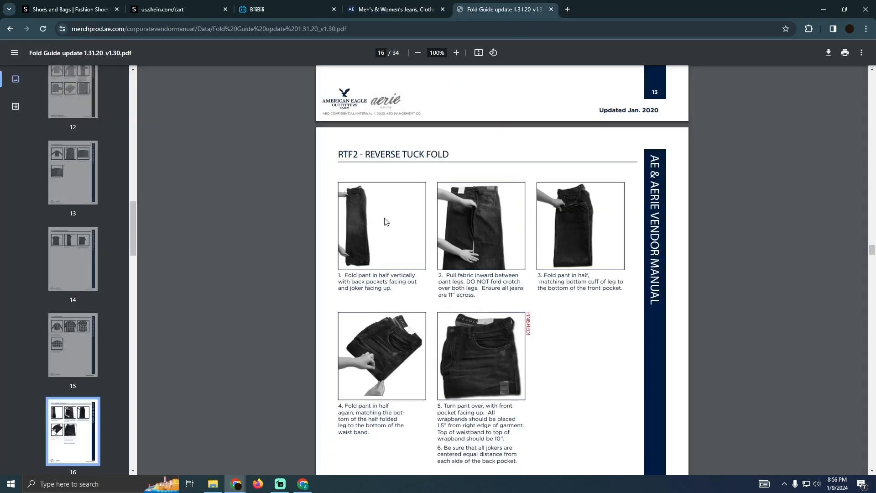
mouse_move(363, 203)
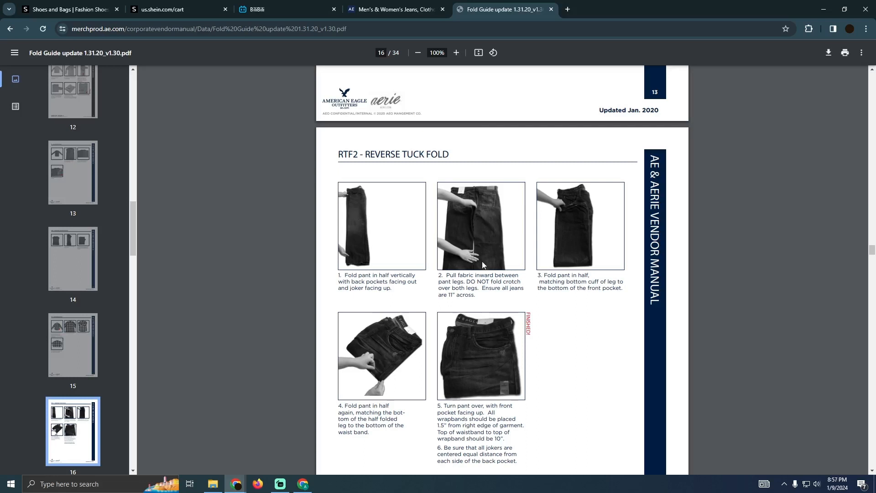
mouse_move(479, 277)
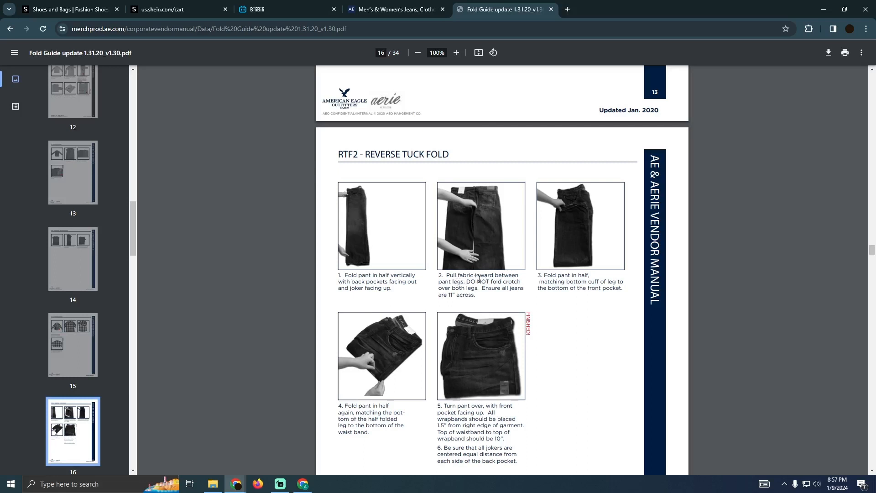
mouse_move(592, 261)
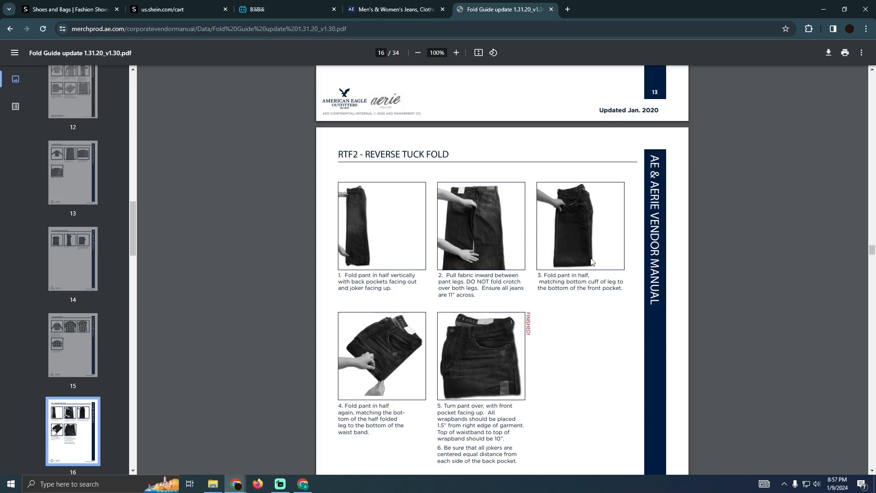
mouse_move(578, 209)
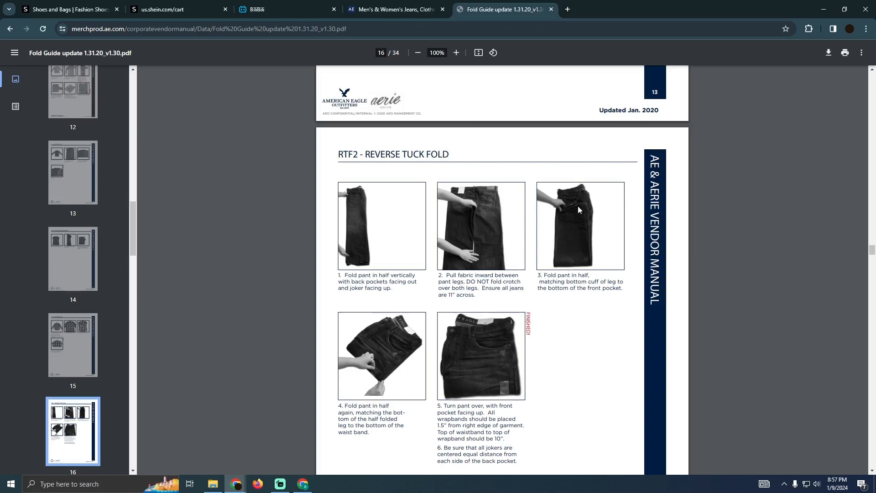
mouse_move(572, 220)
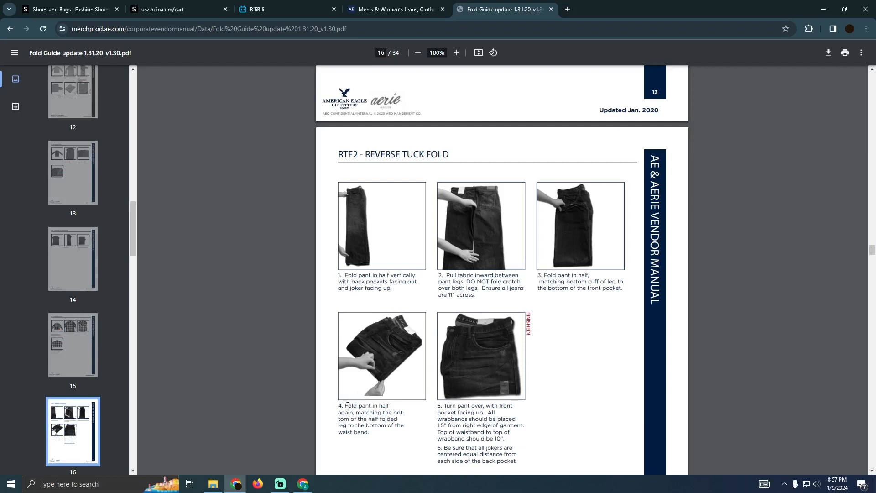
drag(362, 413, 392, 418)
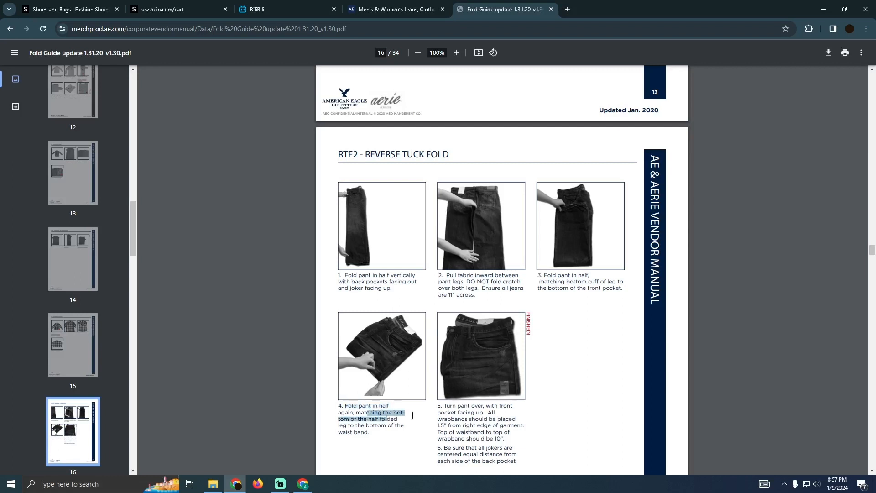